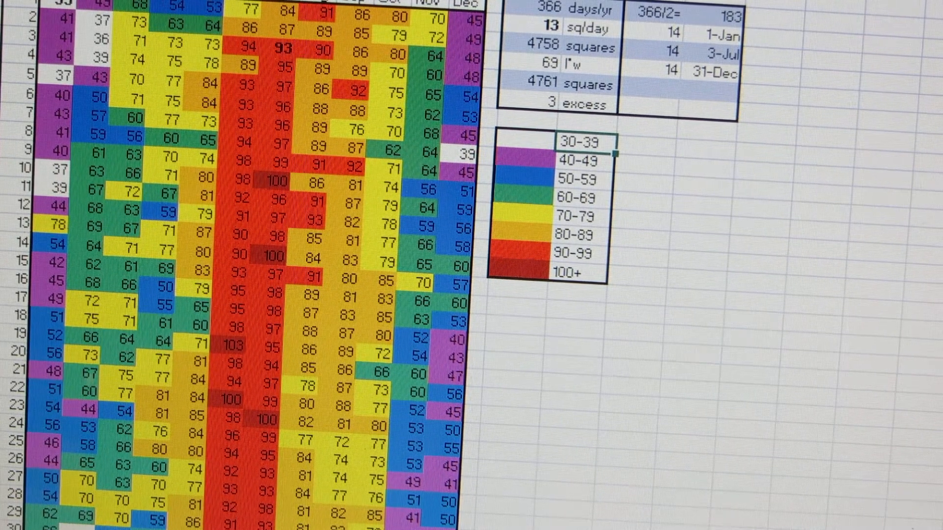
# Review the 2016 helper formulas: 4758 squares total, 69 width, 4761 squares and excess count.
pyautogui.scroll(-3)
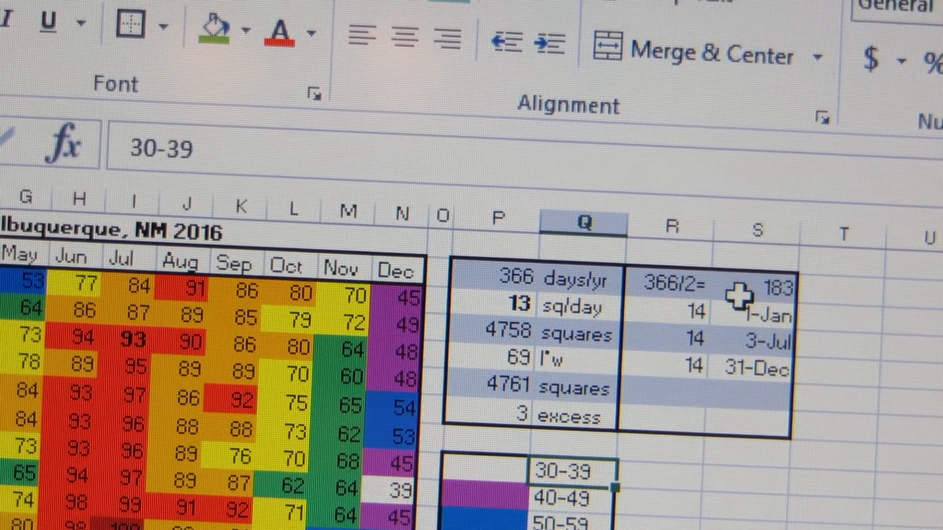
pyautogui.moveTo(511, 277)
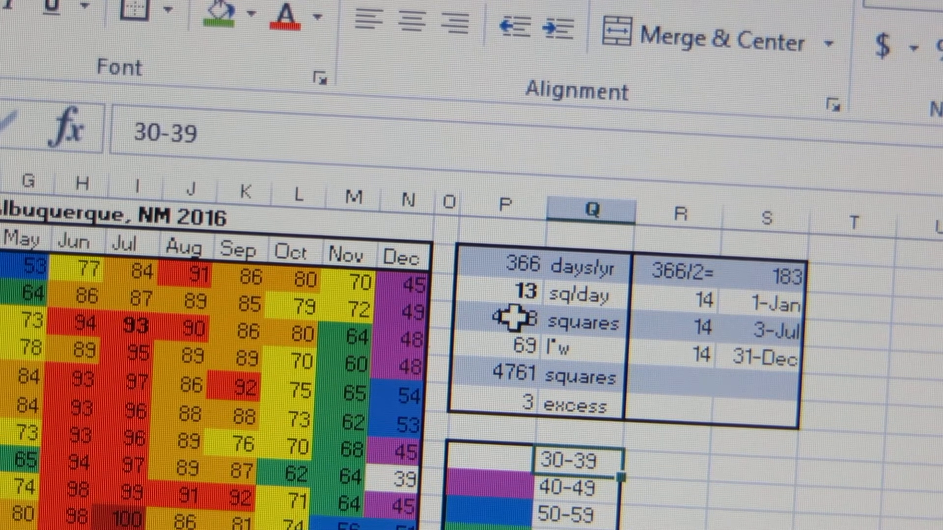
pyautogui.click(511, 315)
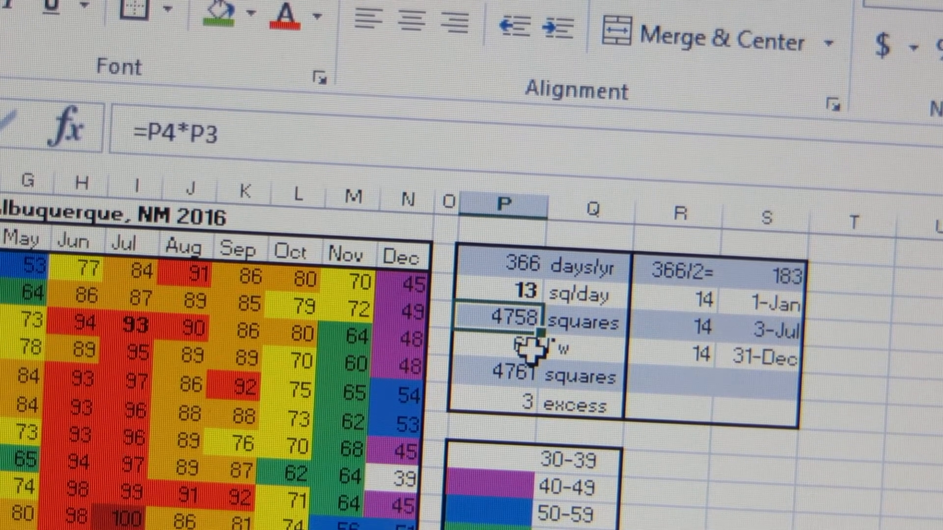
pyautogui.click(514, 345)
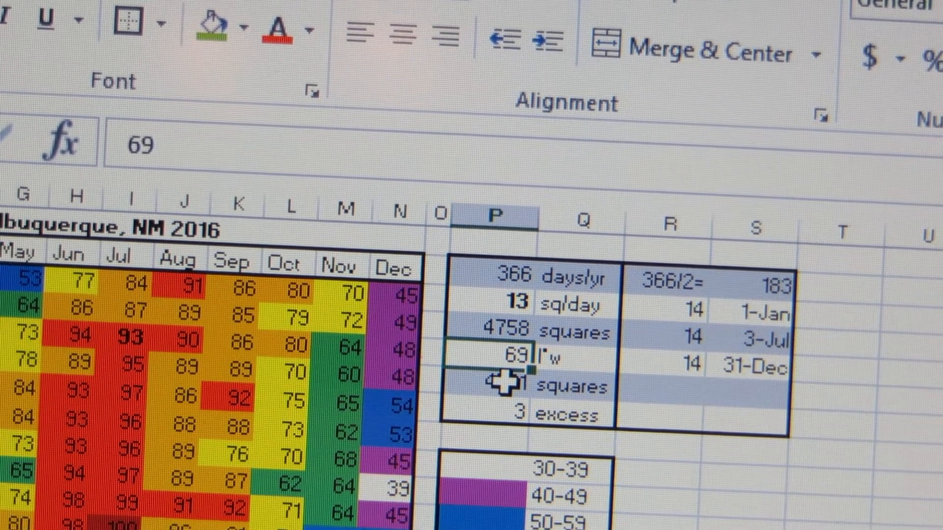
pyautogui.click(499, 394)
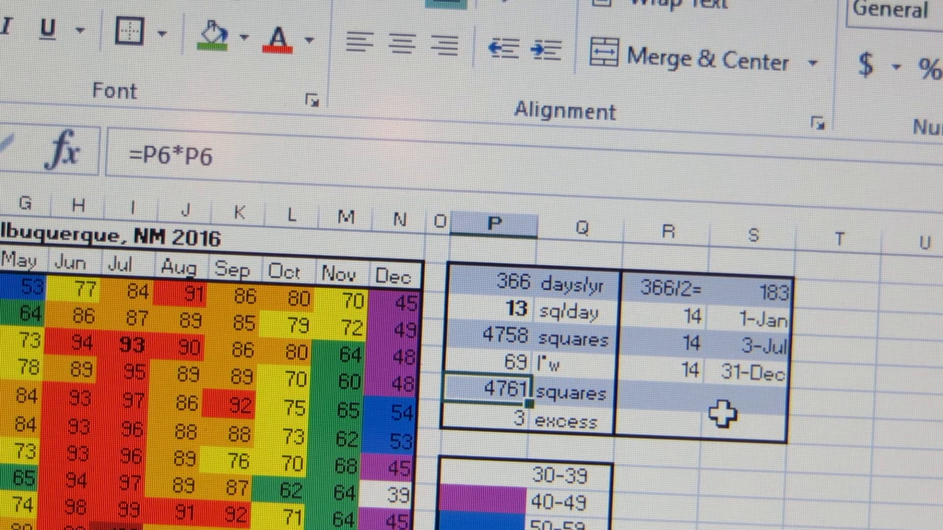
pyautogui.click(523, 408)
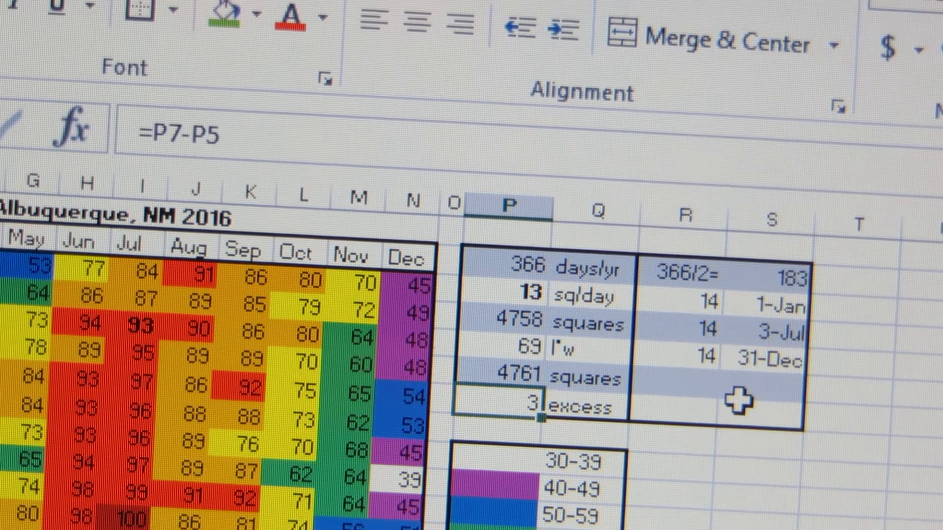
# Confirm 13 squares per day and the mid-year date 3-Jul computed as 1-Jan plus 183.
pyautogui.click(499, 294)
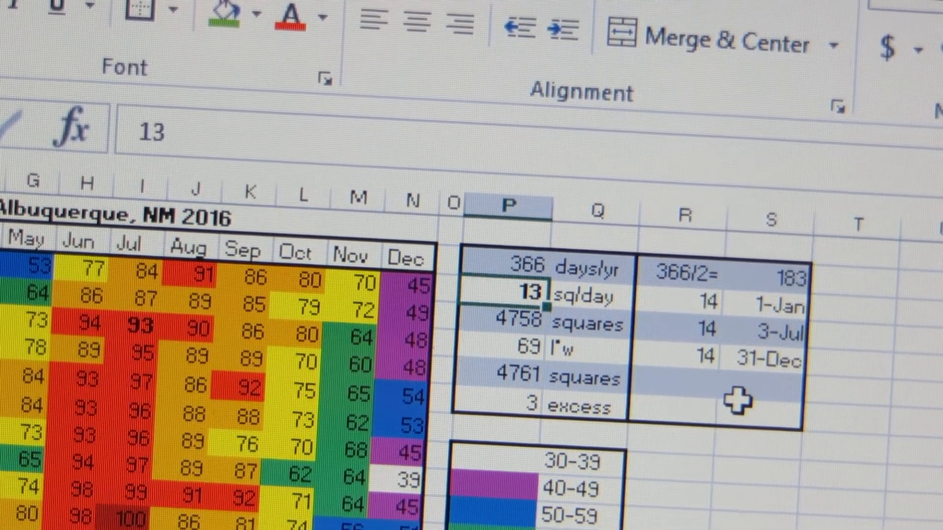
pyautogui.click(511, 323)
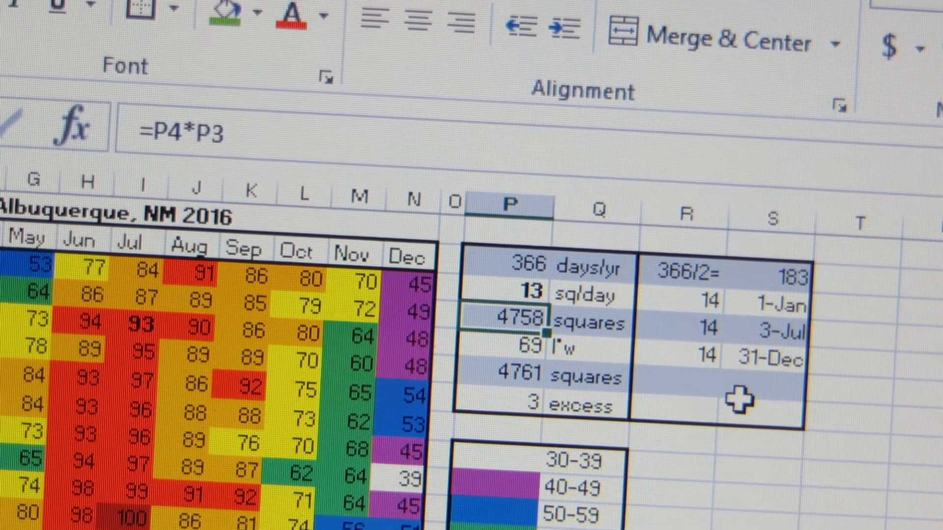
pyautogui.click(541, 403)
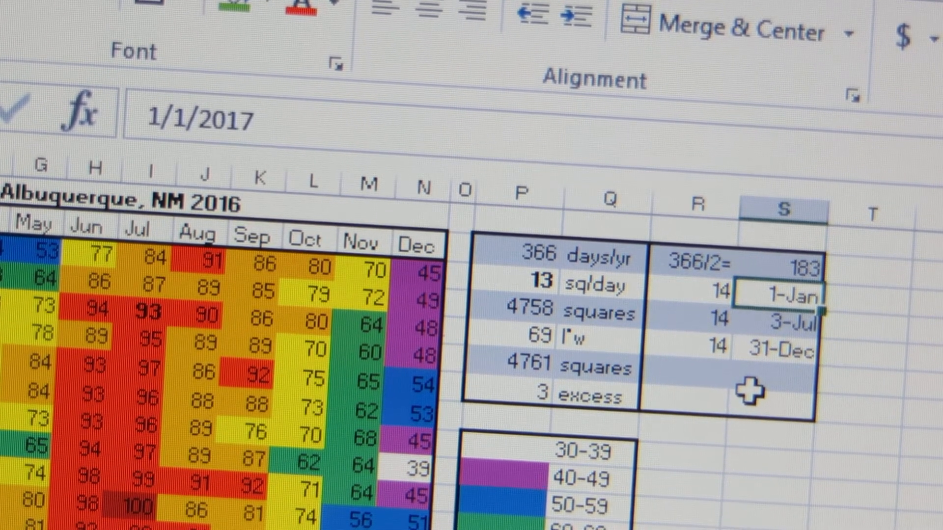
pyautogui.click(782, 352)
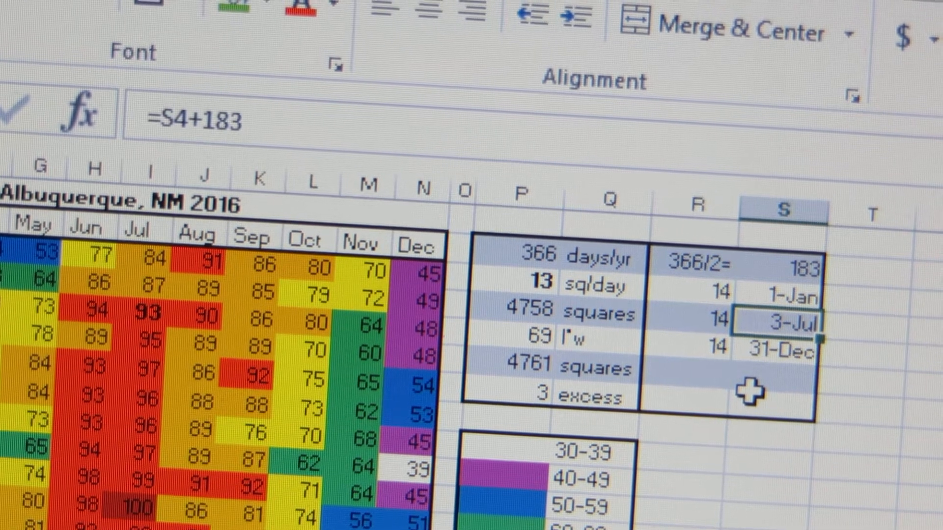
pyautogui.click(595, 312)
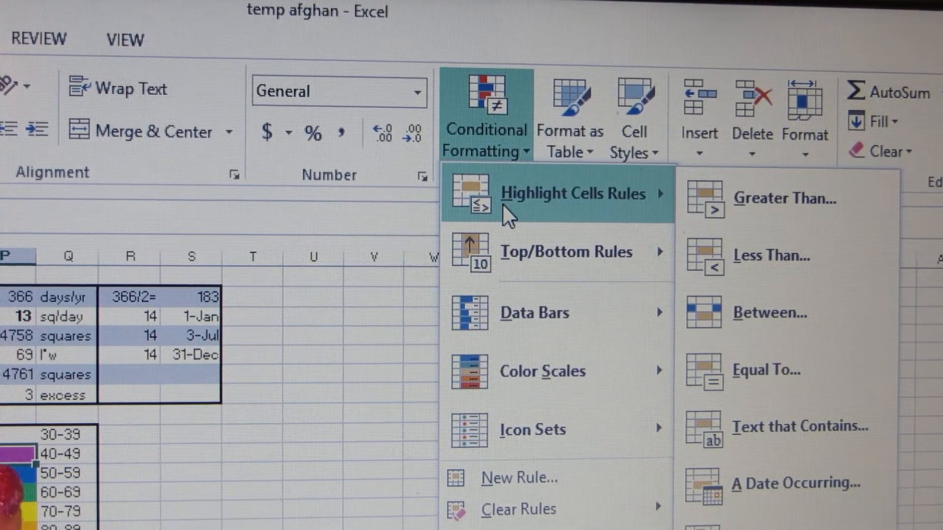
pyautogui.moveTo(566, 253)
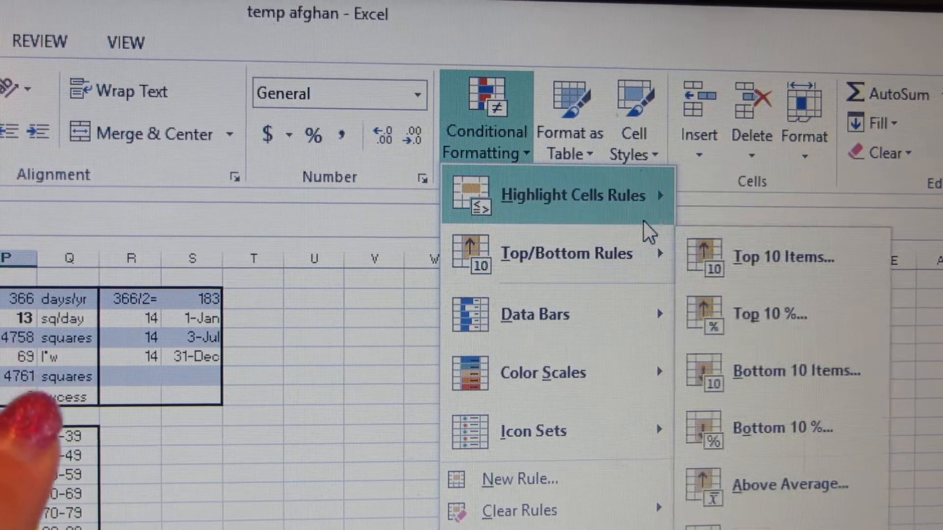
pyautogui.moveTo(578, 195)
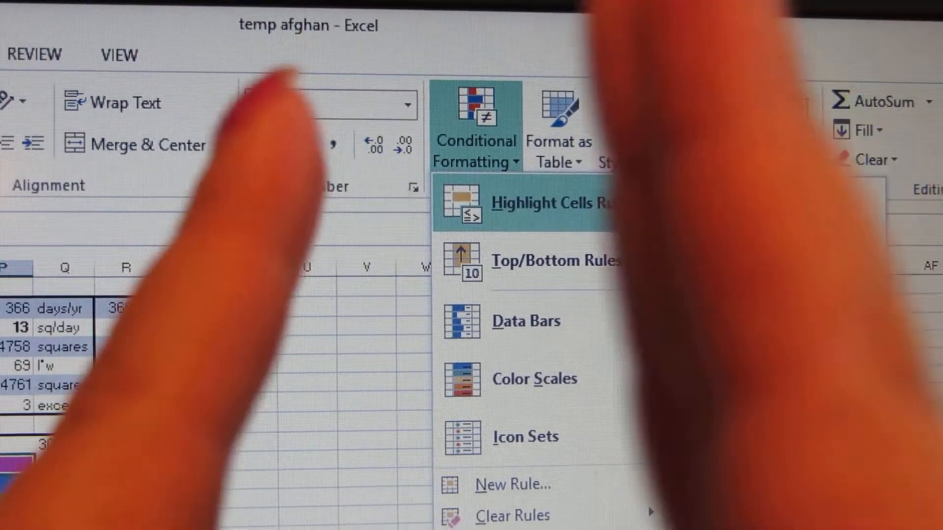
pyautogui.moveTo(559, 203)
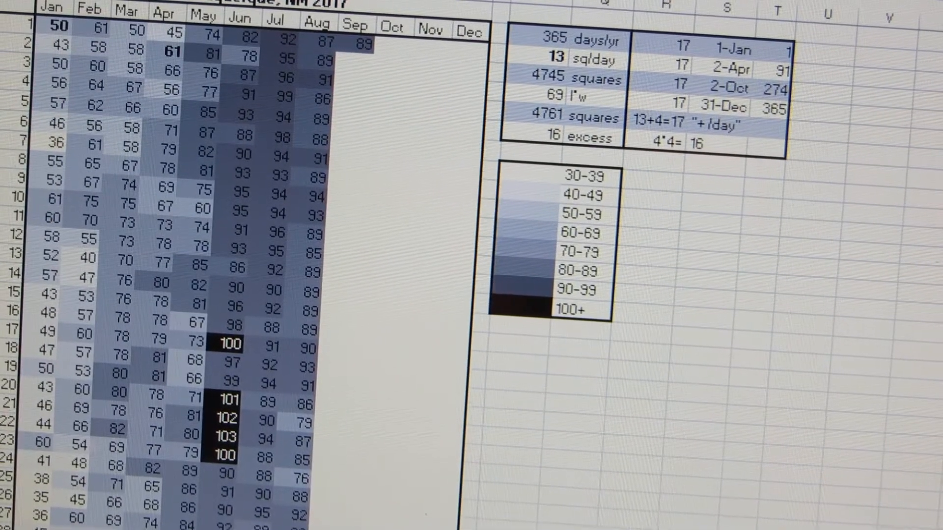
# Scroll right on the 2017 sheet to view the 17-square helper blocks and 16 excess.
pyautogui.hscroll(3)
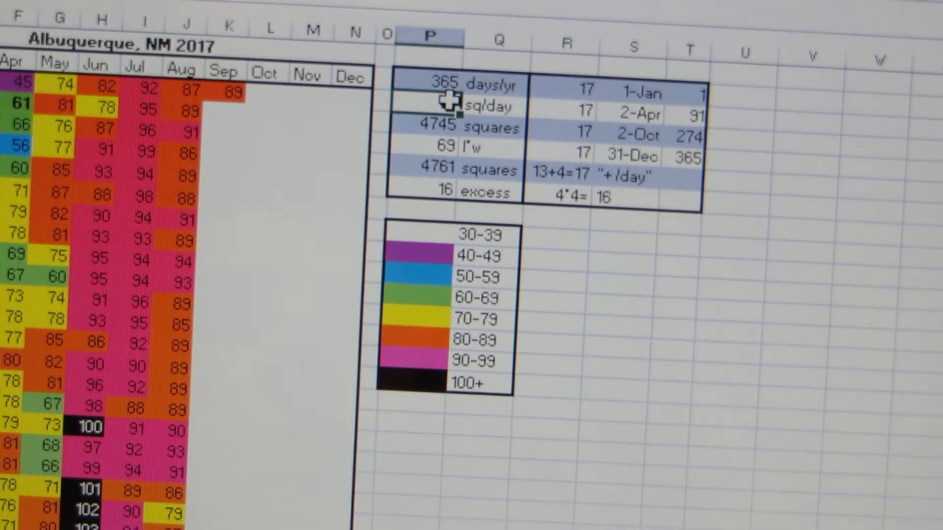
# Re-enter 13 squares per day so the 4745 total, 69-wide 4761 square and 16 excess recalculate.
pyautogui.write('13')
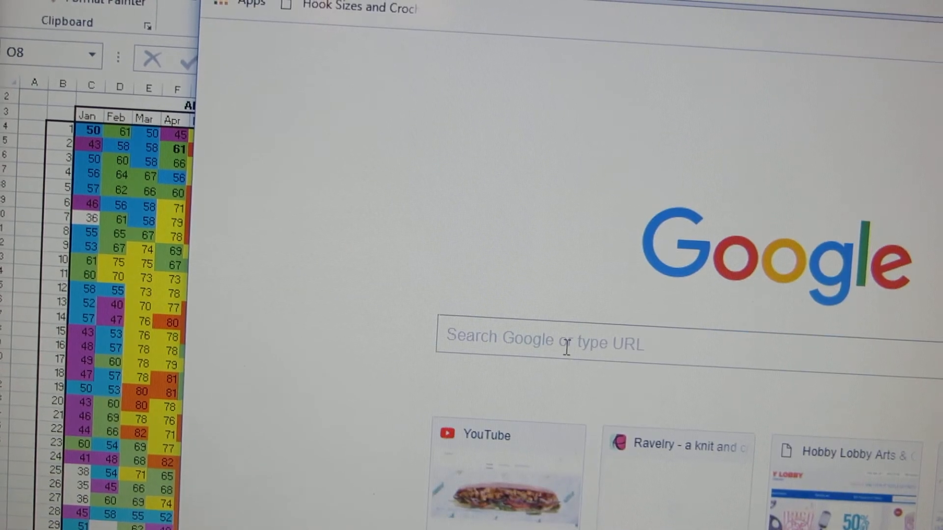
# Search Google for 'albuquerque weather 2016' from the Chrome new-tab page.
pyautogui.click(541, 340)
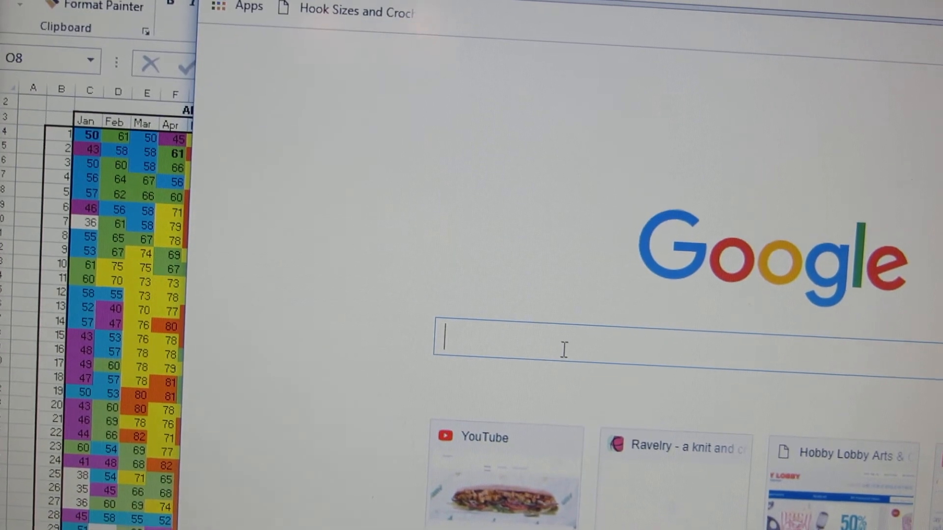
pyautogui.write('albuquerque weather 20')
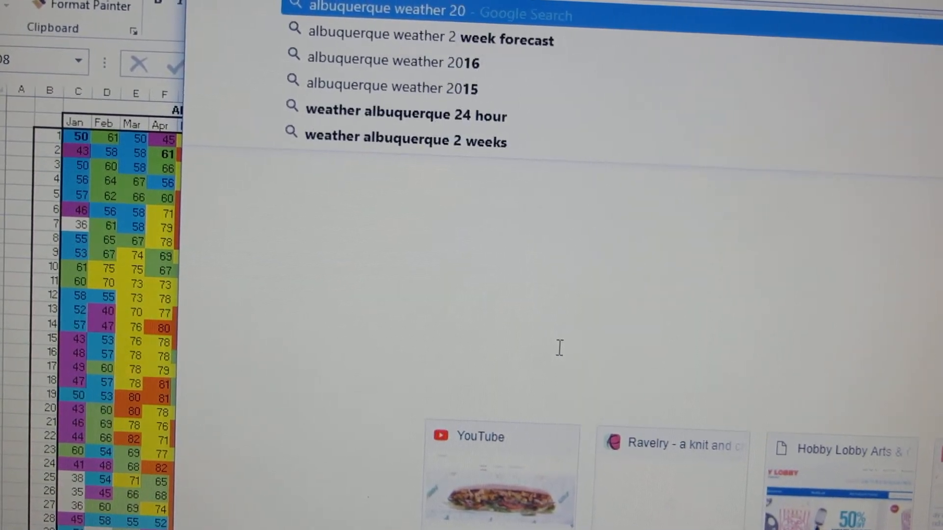
pyautogui.click(391, 62)
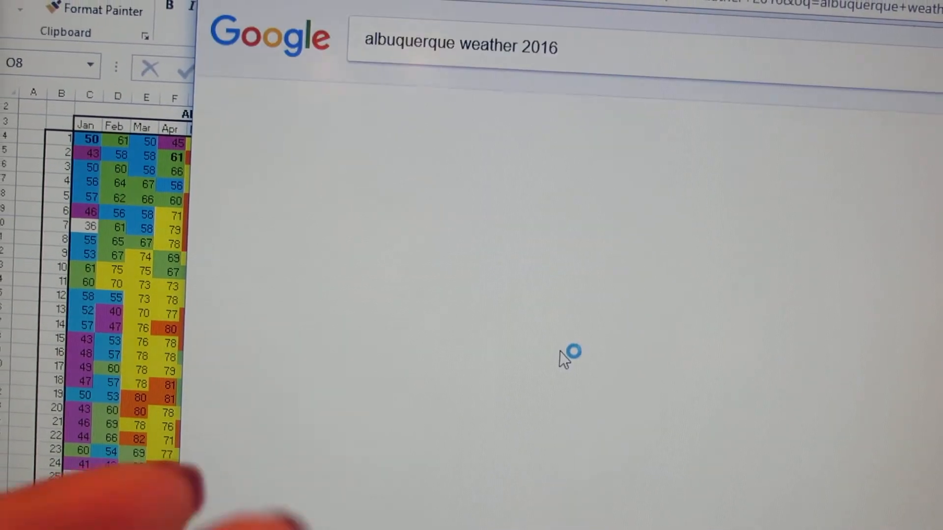